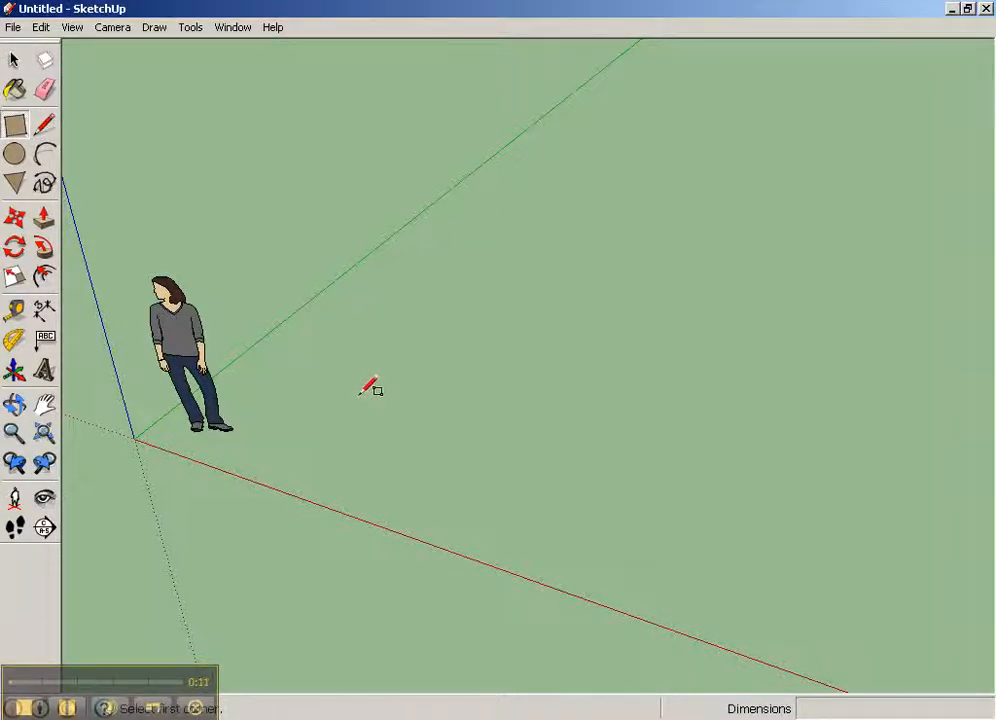
mouse_move(344, 372)
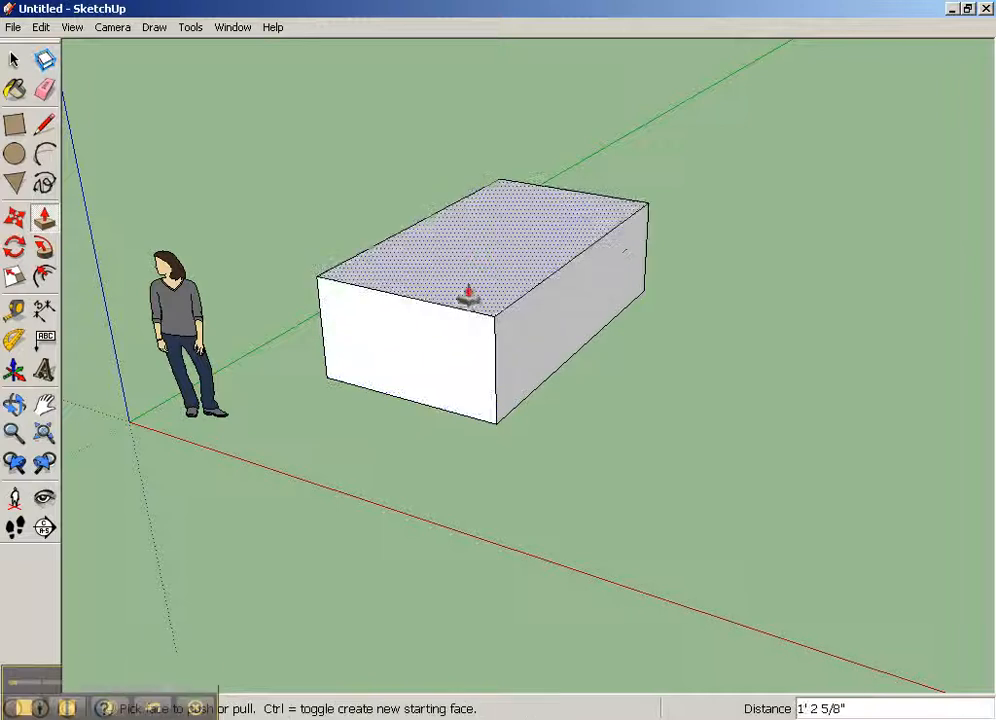
Pull the ground rectangle up into a solid box beside the figure
left_click_drag(468, 296, 478, 316)
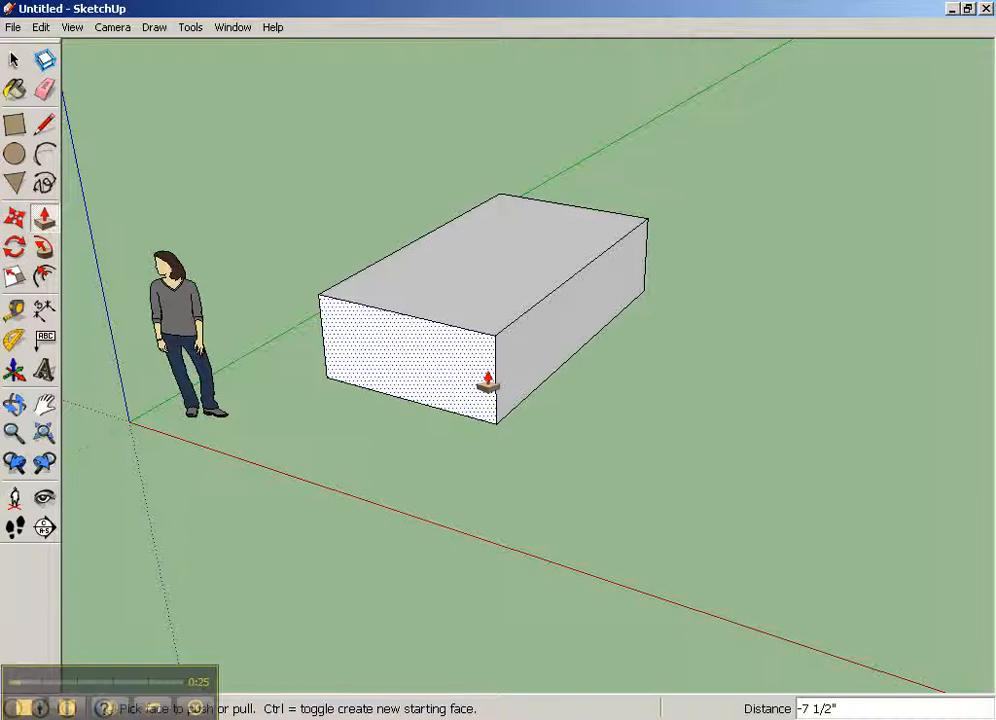
mouse_move(470, 284)
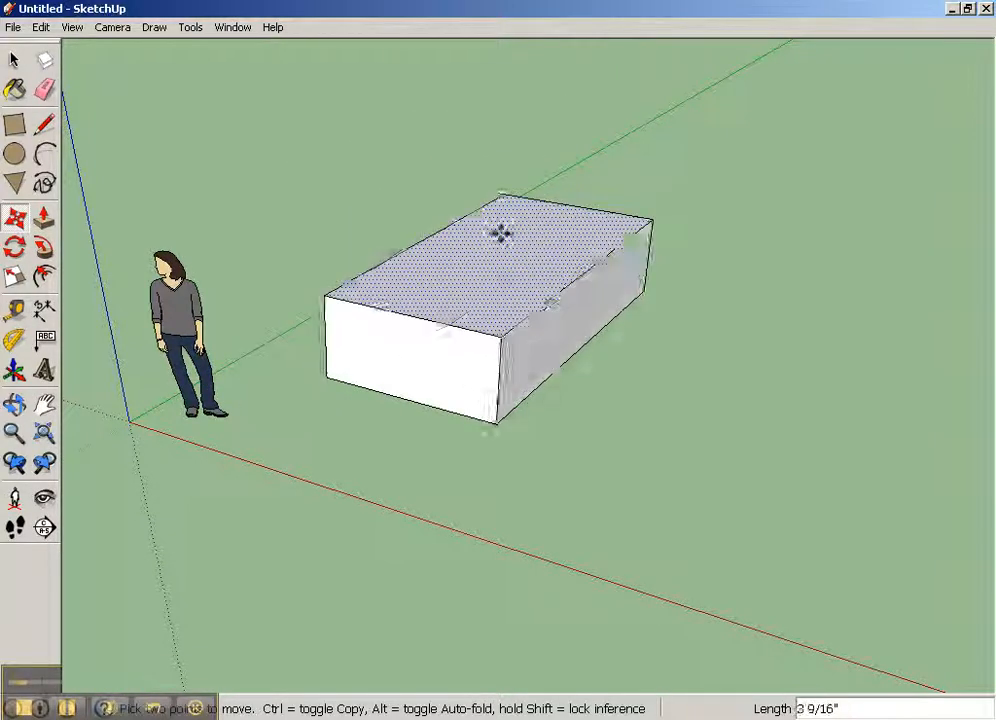
Drag the box's top face upward to make the box taller
left_click_drag(502, 234, 388, 212)
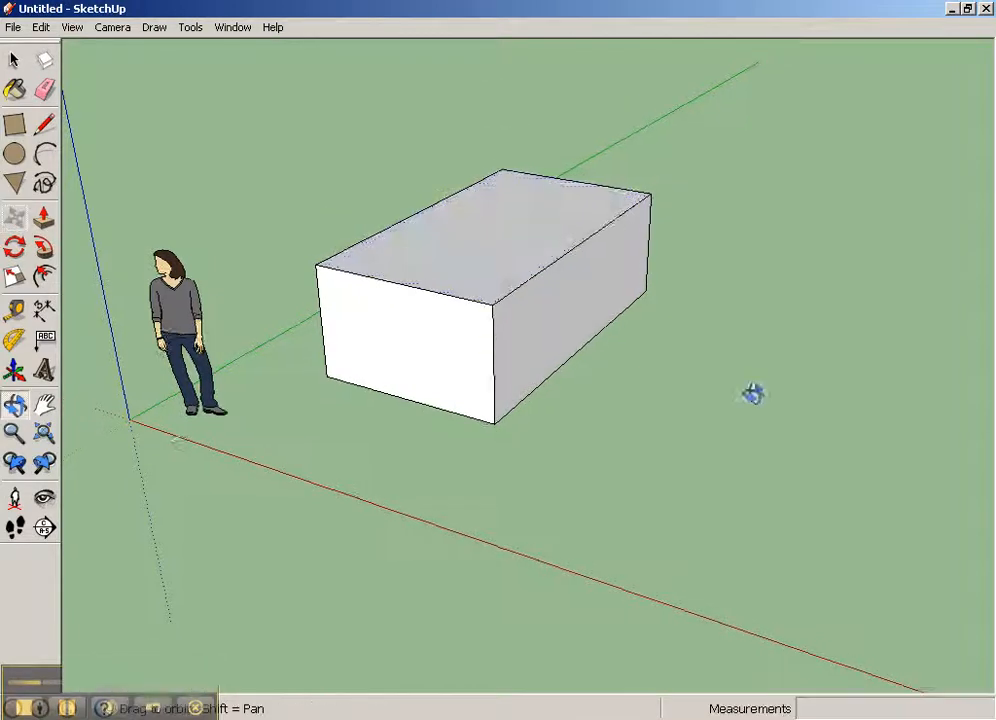
Draw an upright rectangle from the box's front corner onto the open ground
left_click_drag(750, 396, 616, 378)
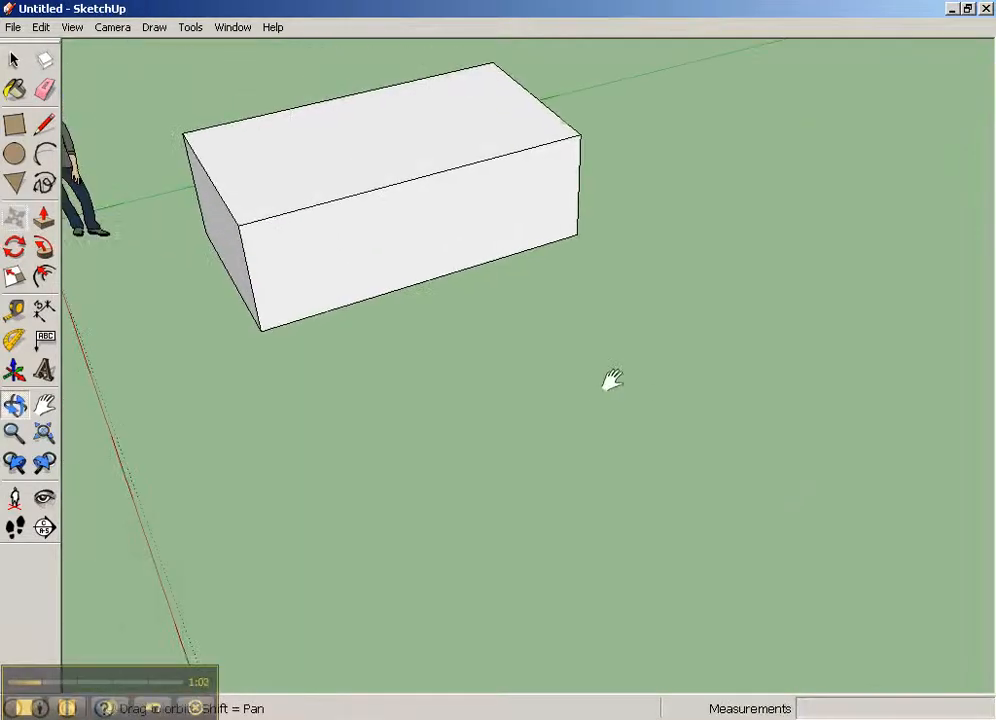
left_click(16, 124)
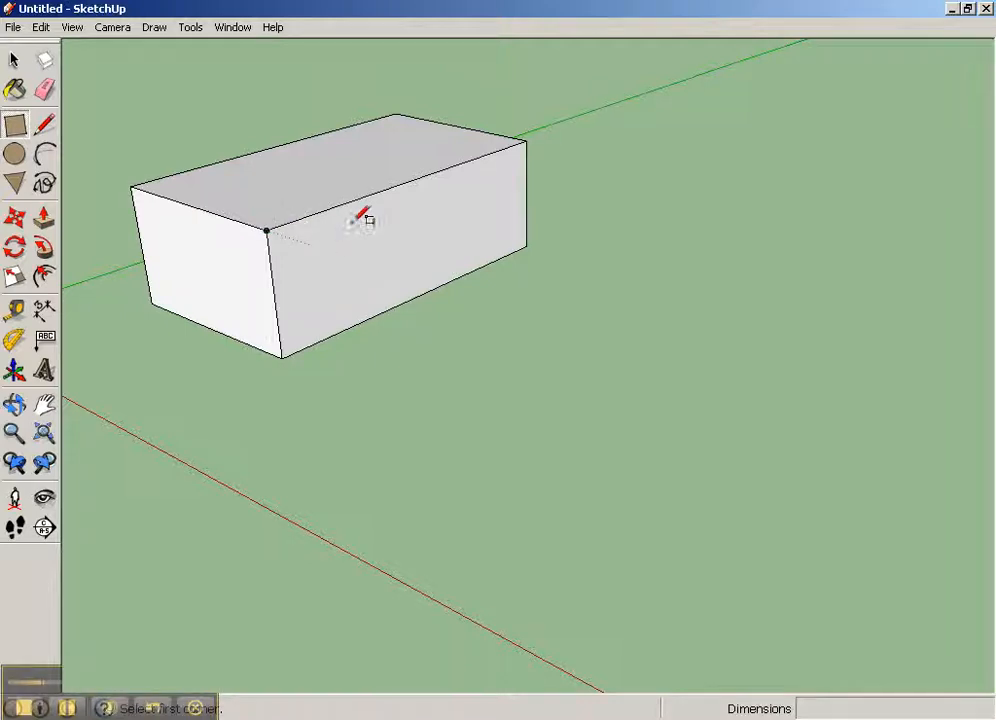
mouse_move(340, 232)
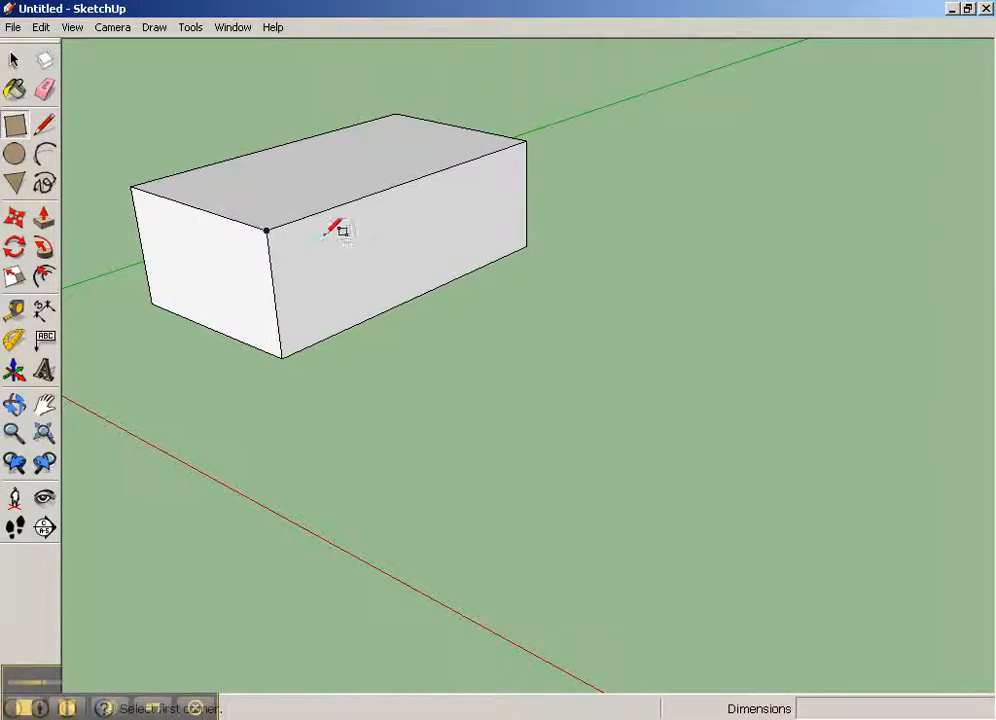
mouse_move(280, 276)
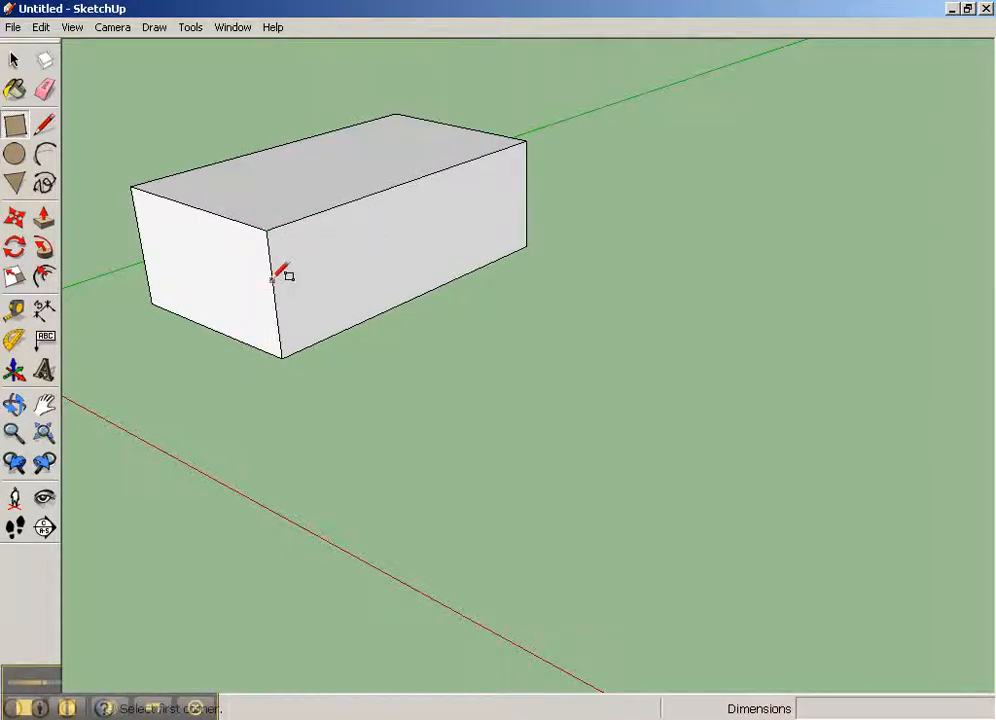
mouse_move(370, 244)
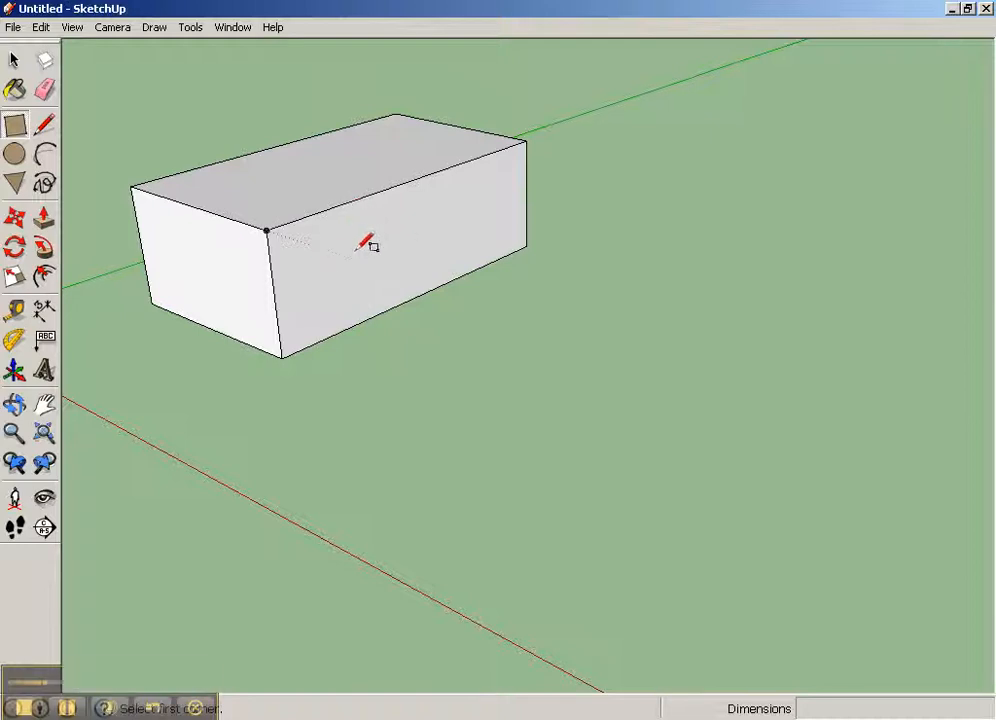
mouse_move(276, 224)
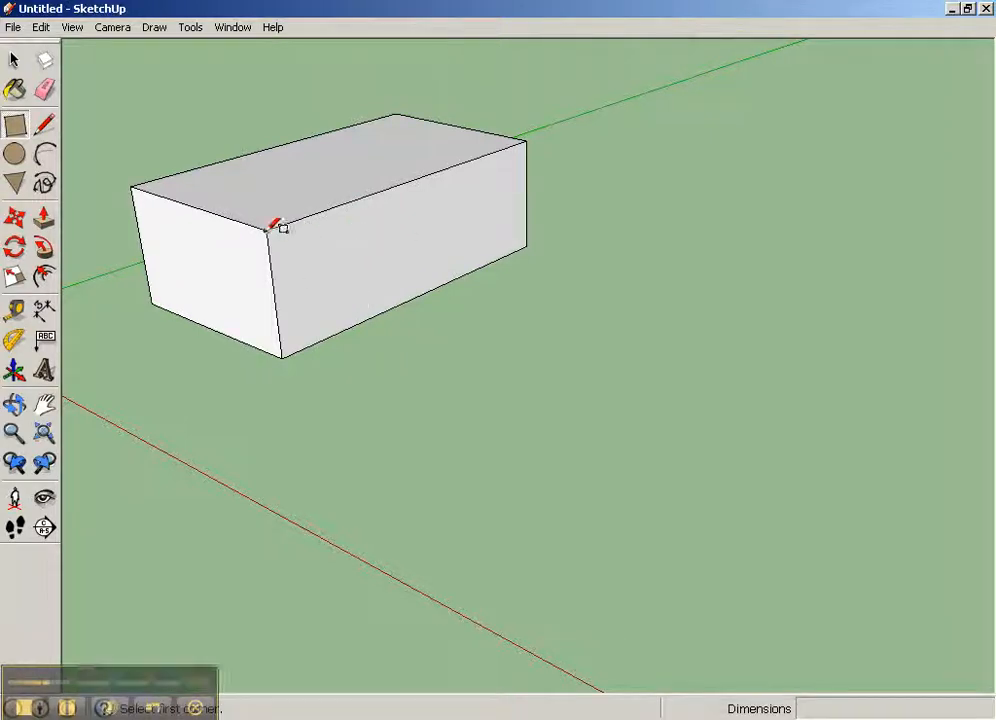
left_click(270, 228)
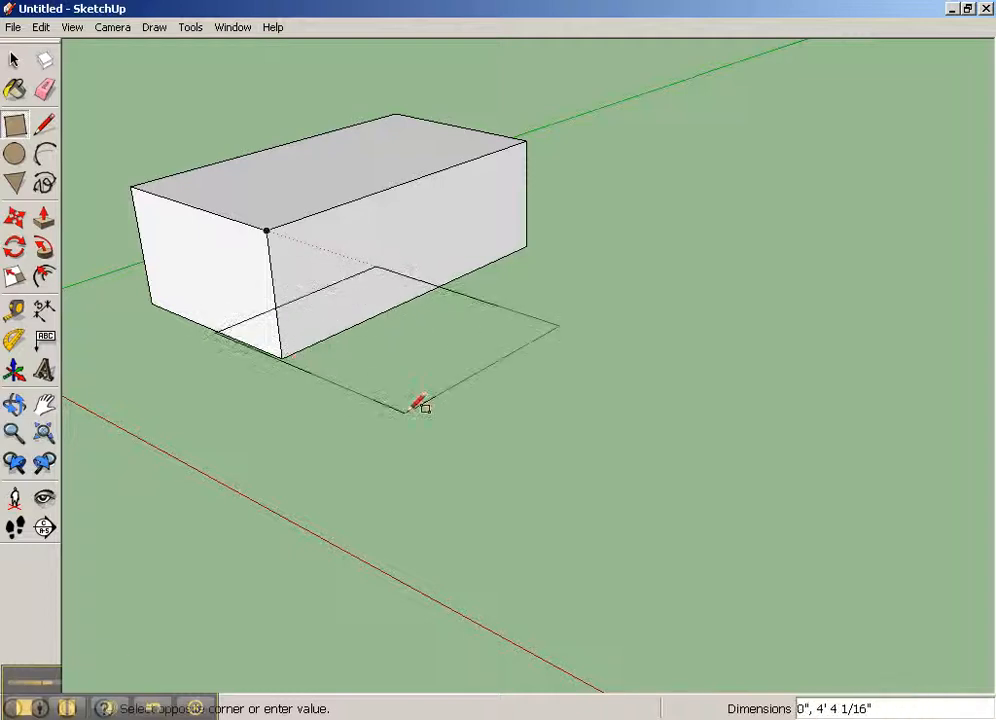
left_click(424, 408)
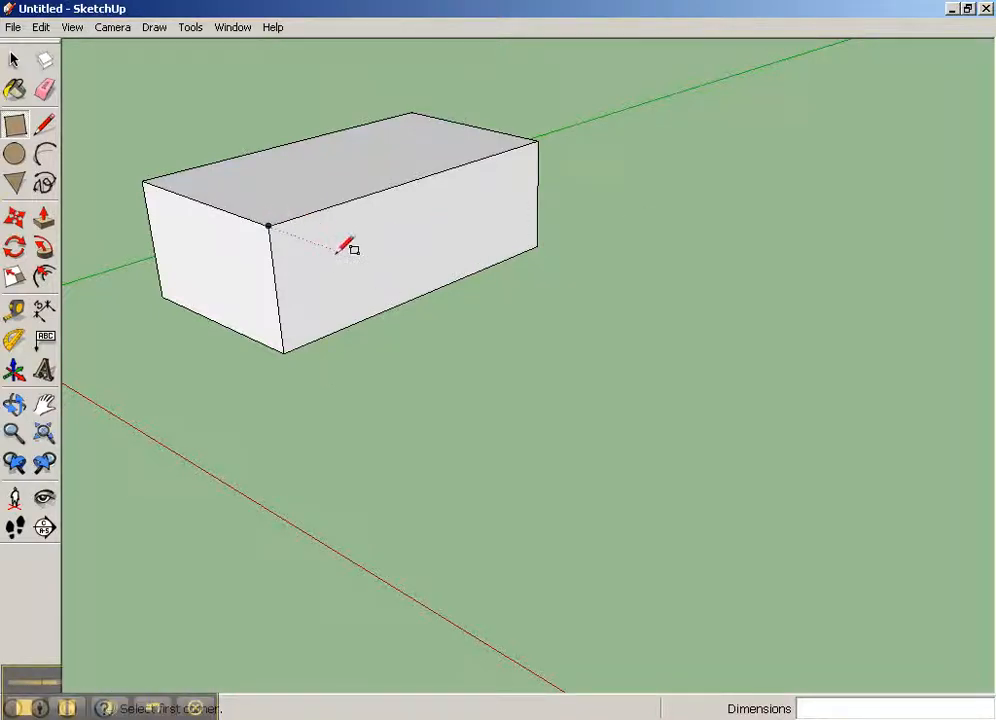
mouse_move(384, 244)
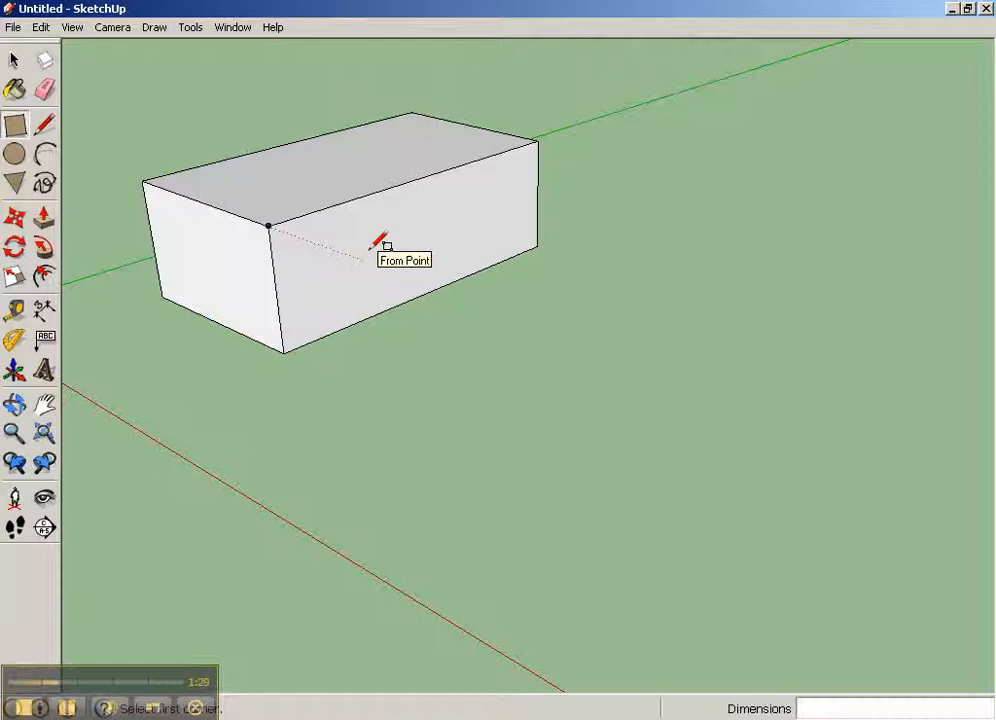
mouse_move(550, 296)
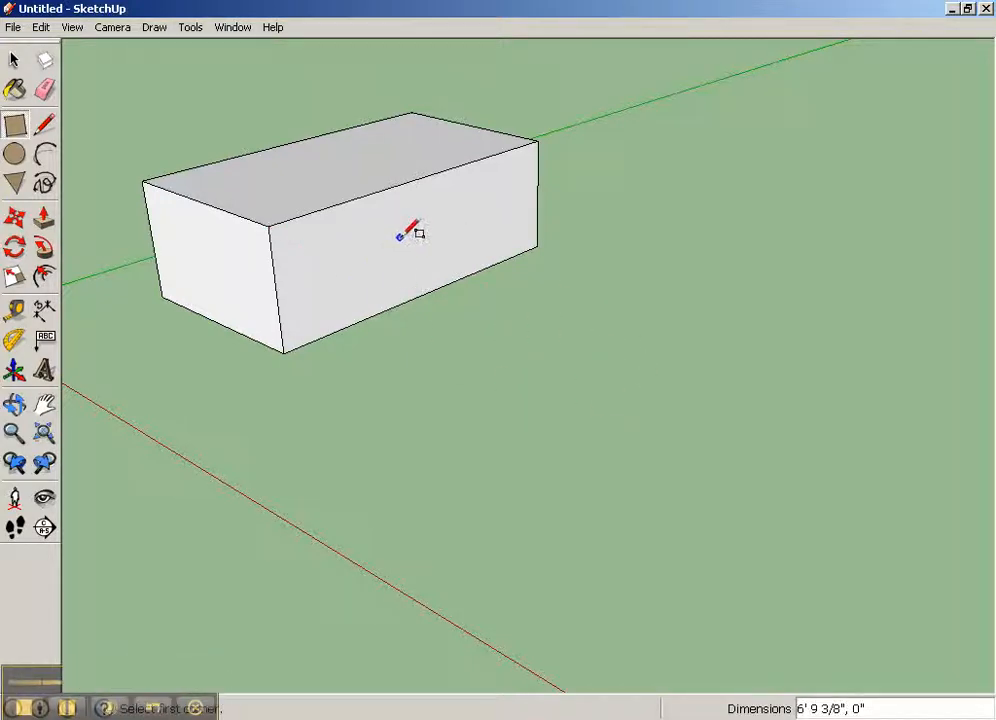
mouse_move(470, 244)
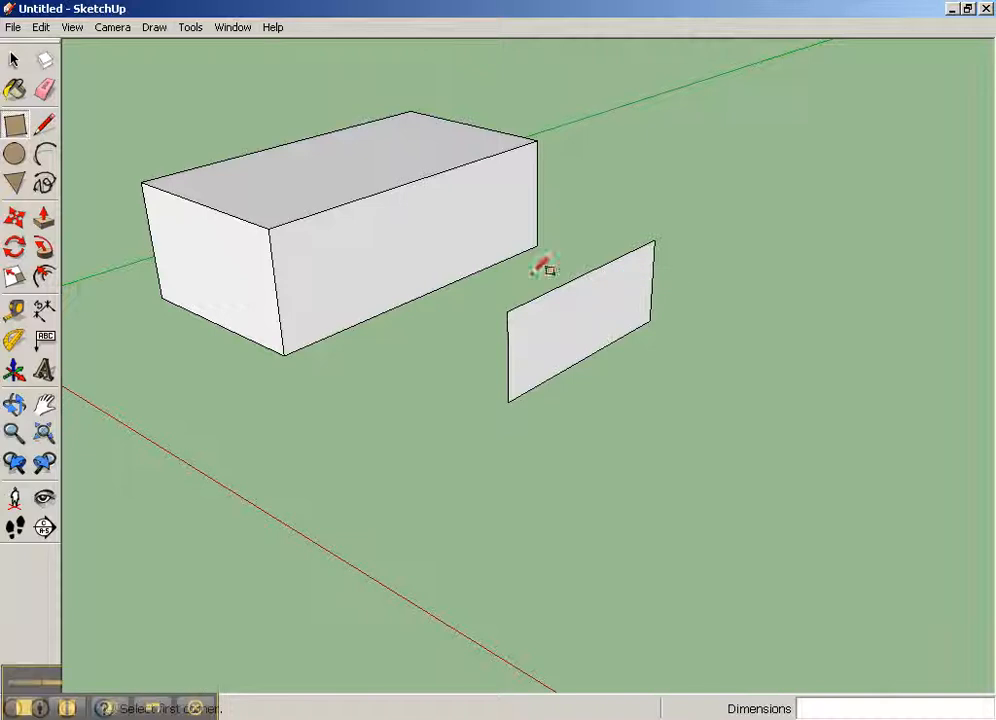
mouse_move(244, 256)
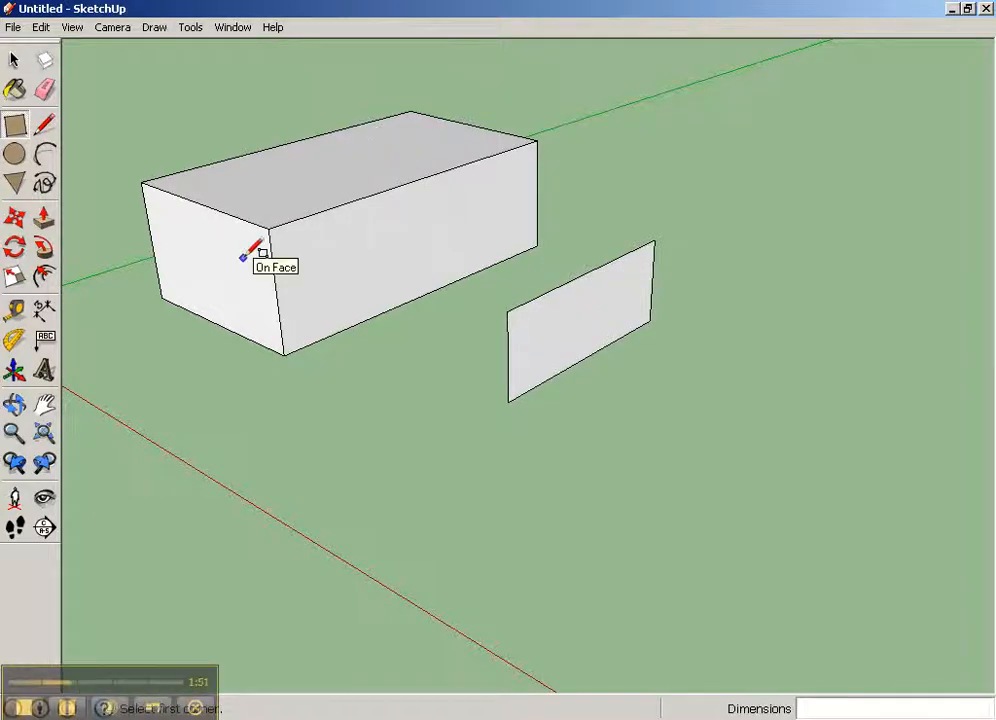
mouse_move(236, 252)
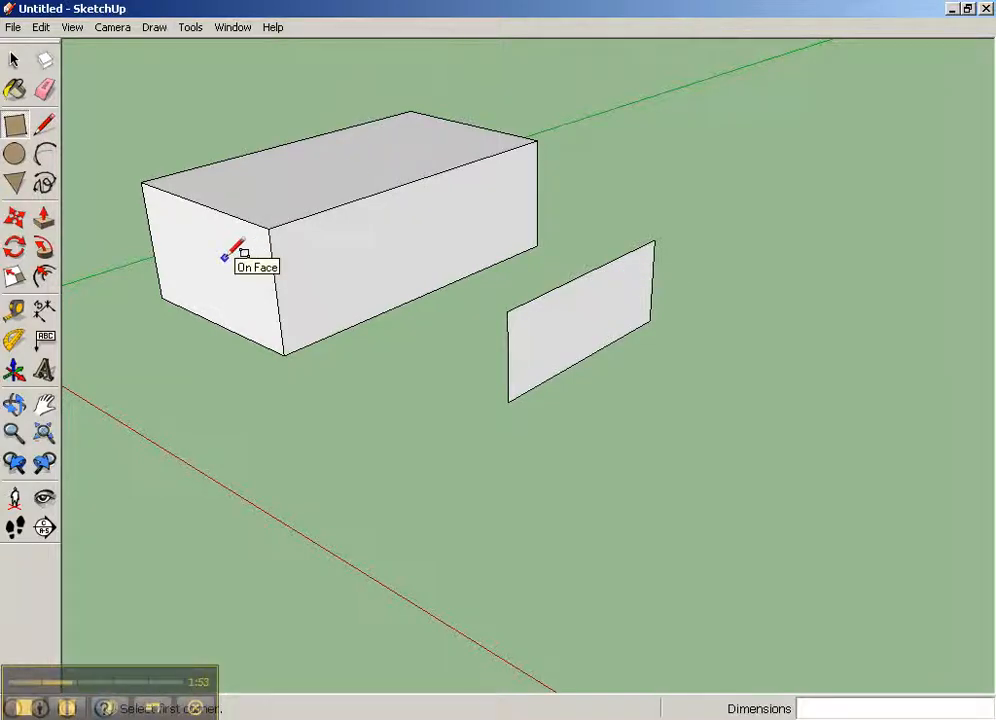
mouse_move(770, 356)
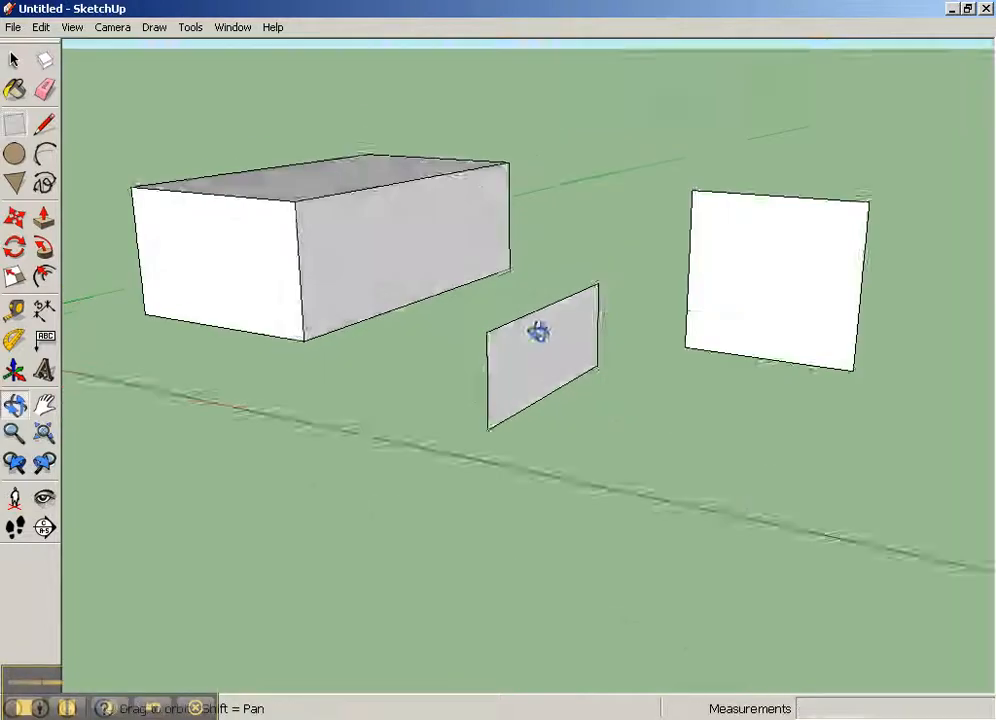
Pan the view to frame the ground circle and the box together
left_click_drag(540, 332, 602, 340)
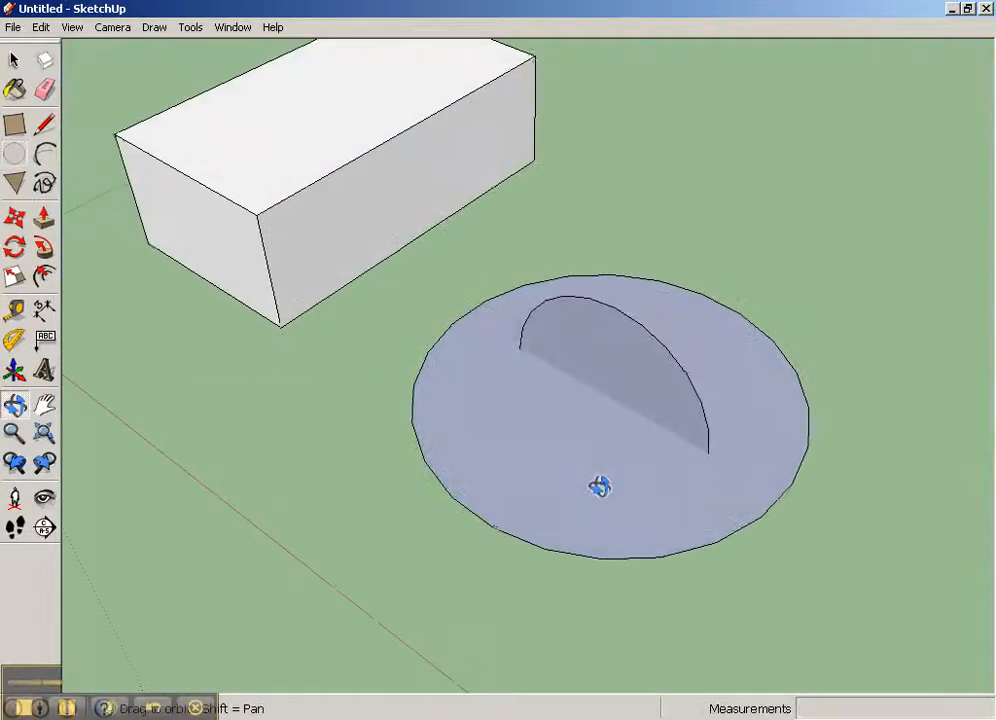
left_click_drag(600, 488, 616, 362)
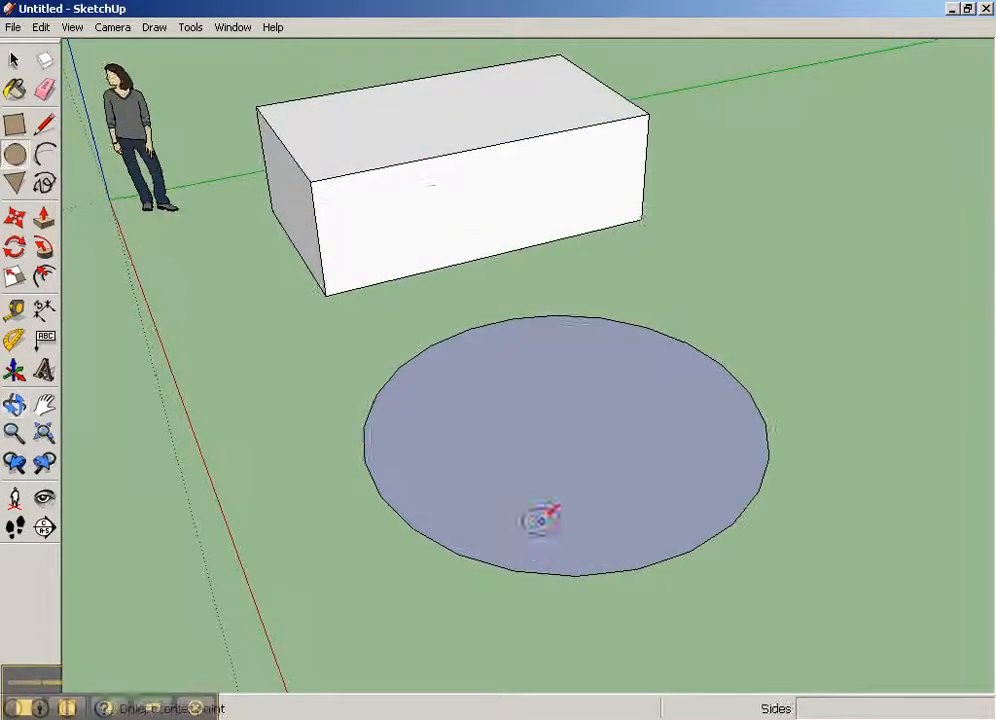
mouse_move(432, 200)
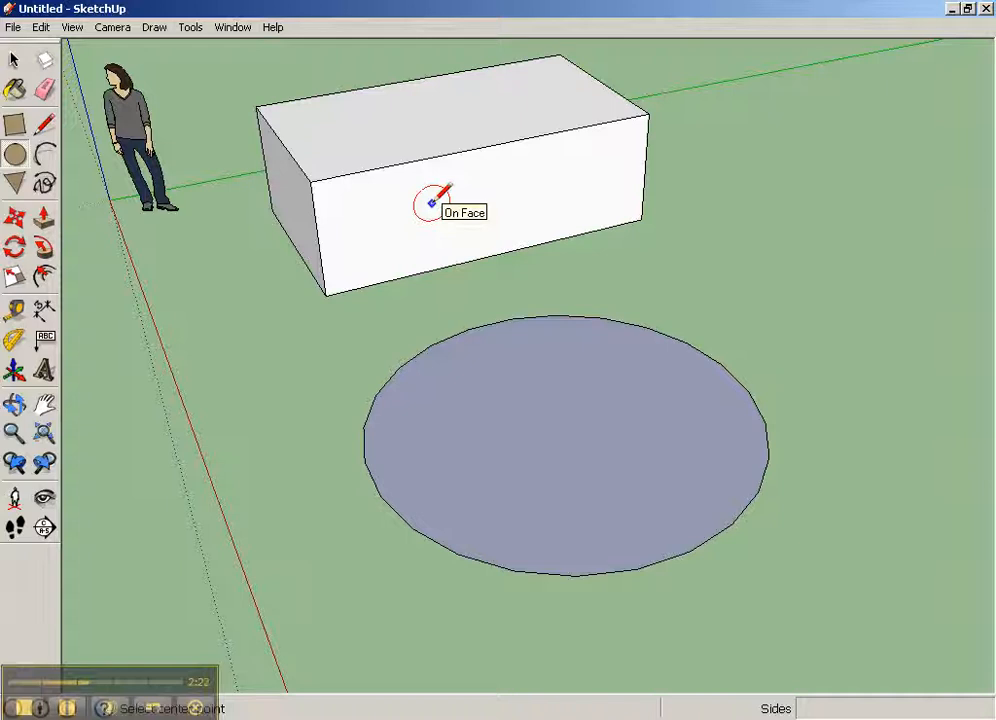
mouse_move(584, 424)
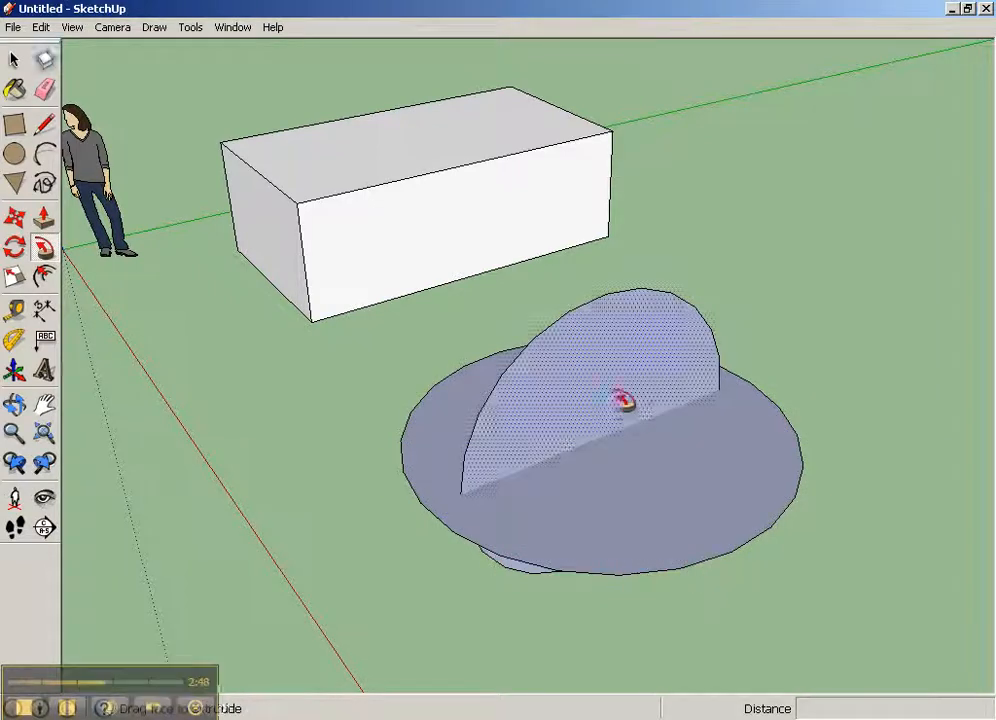
Sweep the half-circle profile around the circle into a hemisphere and remove the base circle
left_click_drag(624, 400, 710, 360)
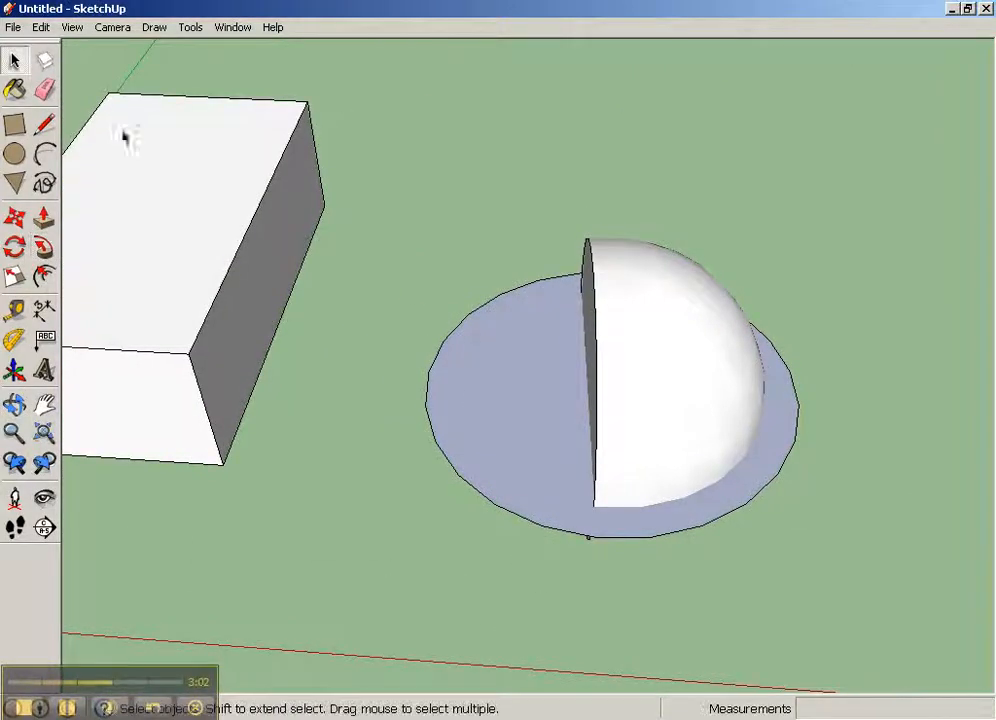
left_click(544, 408)
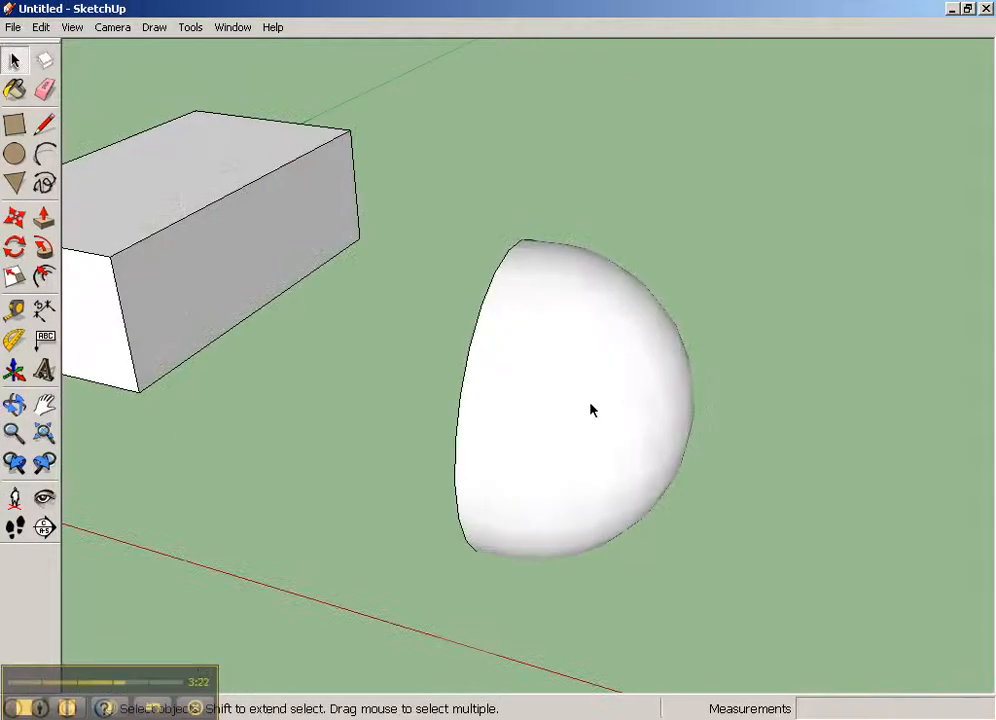
left_click(592, 410)
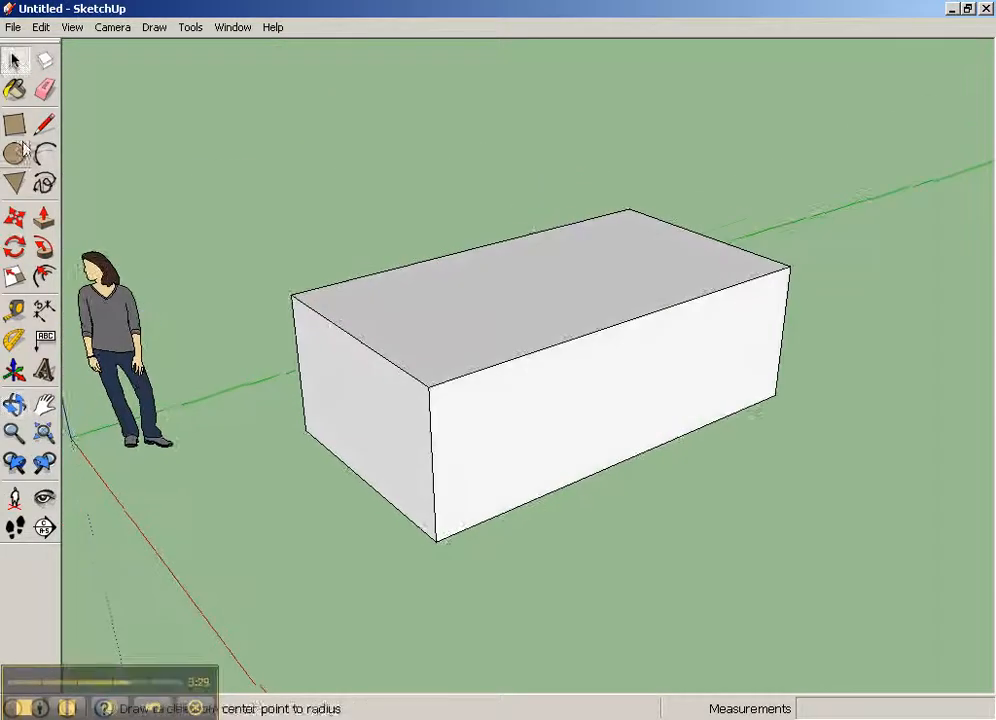
Draw a line across the box's top face, splitting it into two sections
left_click(44, 124)
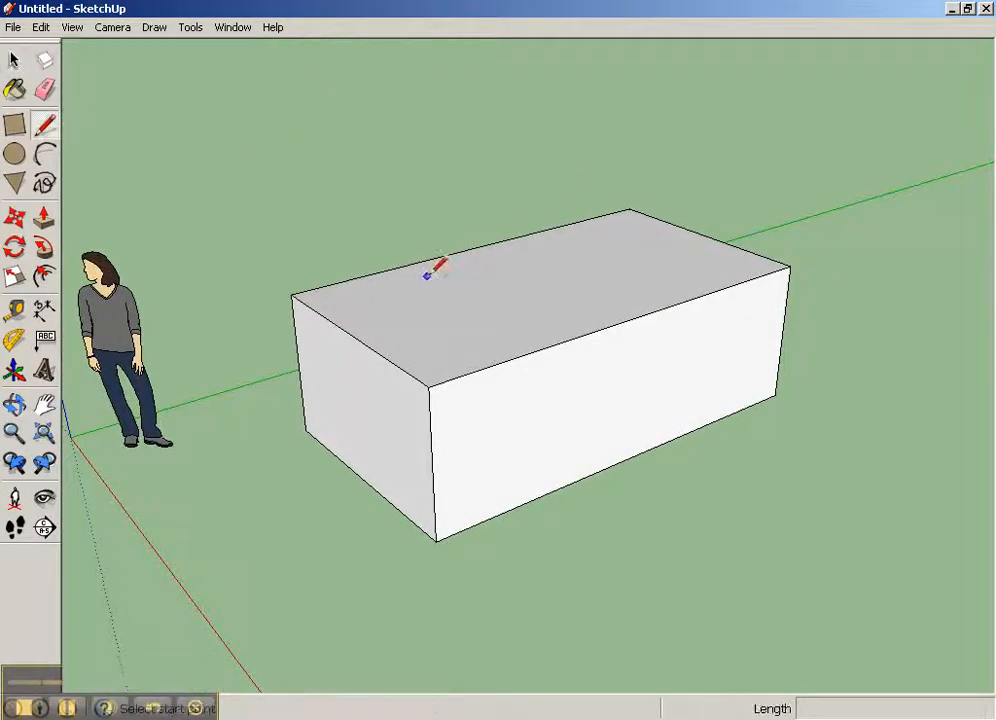
left_click(580, 336)
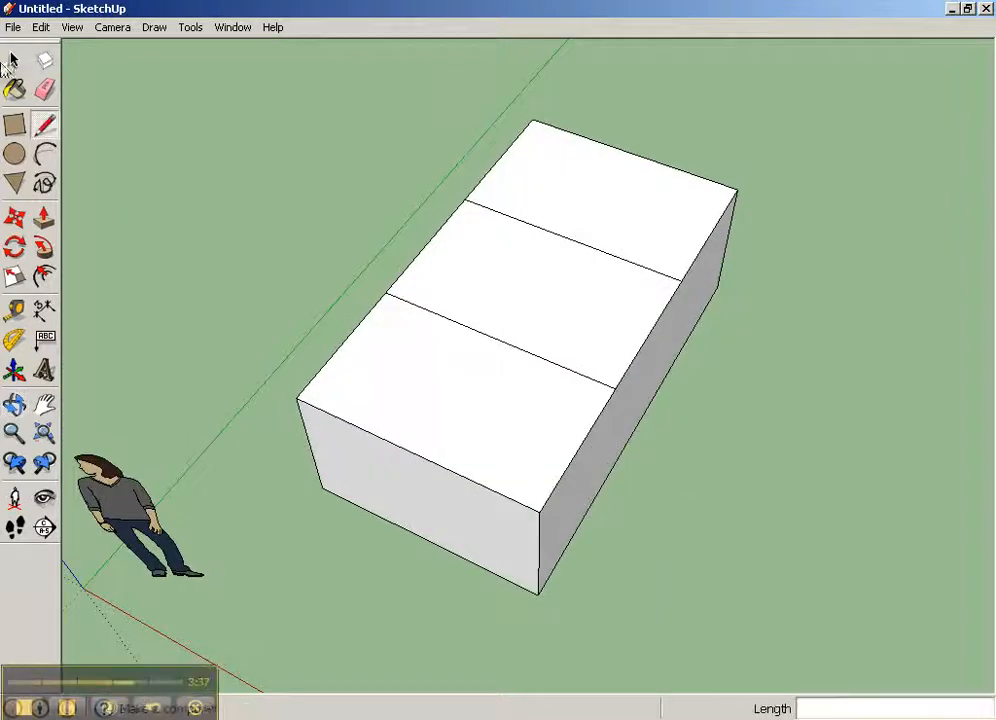
left_click(44, 90)
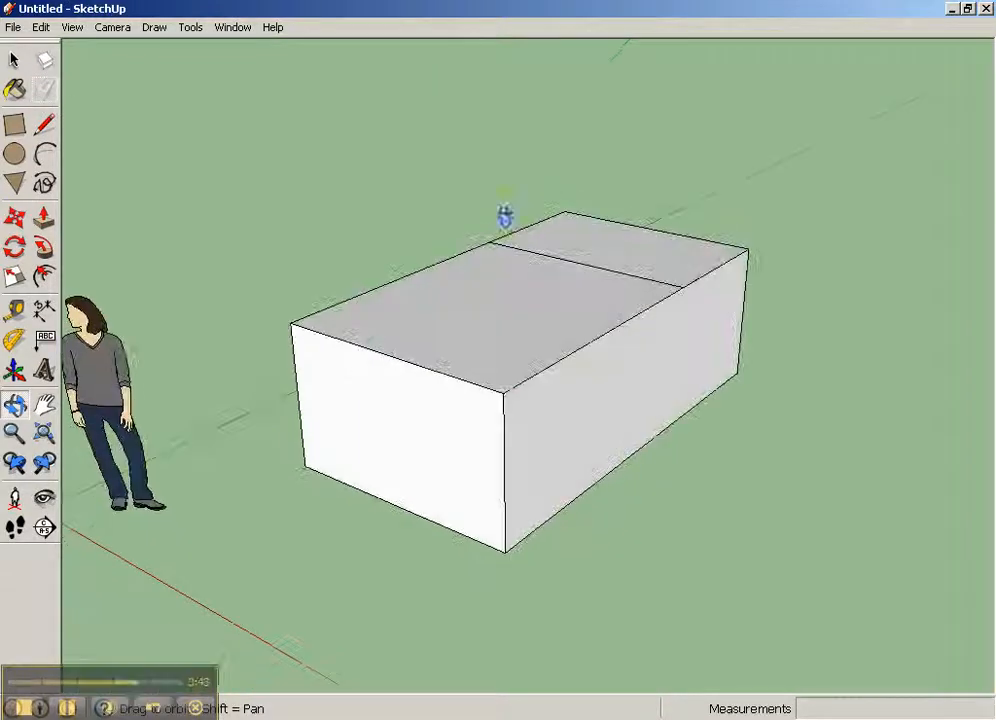
Soften the top dividing line and box edges with Ctrl+Eraser, orbiting to check the shading
left_click_drag(504, 216, 596, 330)
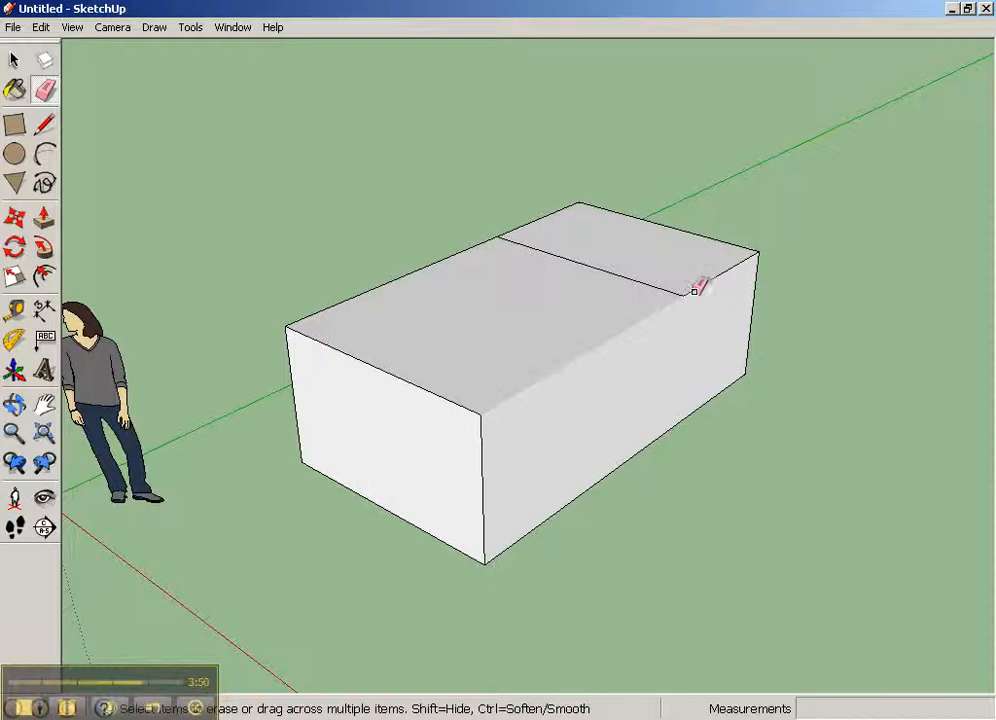
left_click(696, 288)
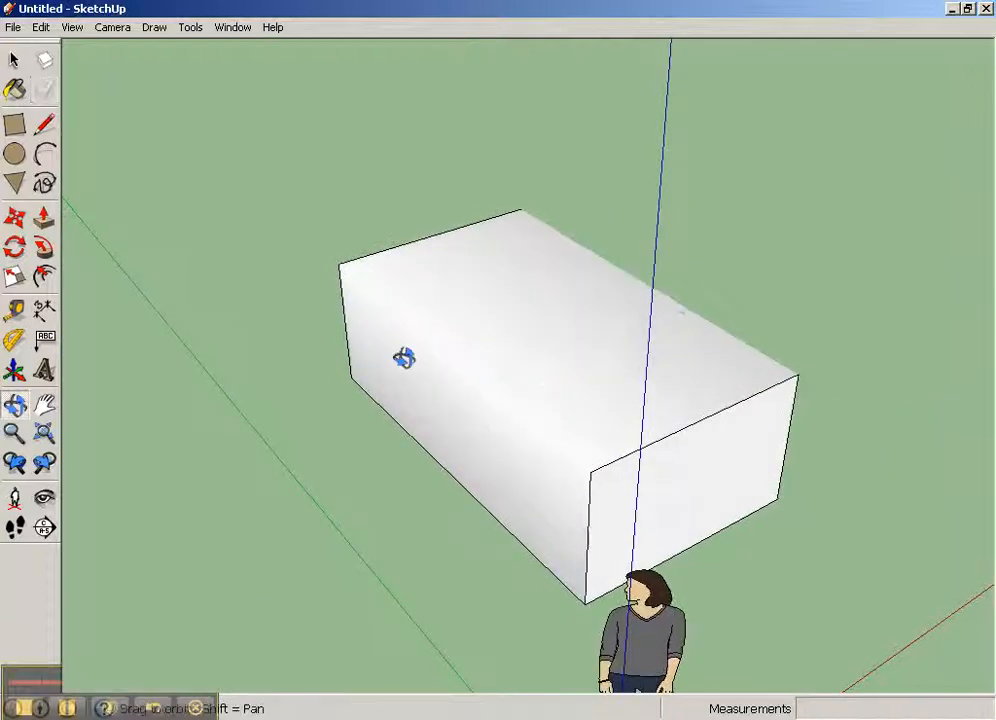
left_click_drag(404, 356, 84, 308)
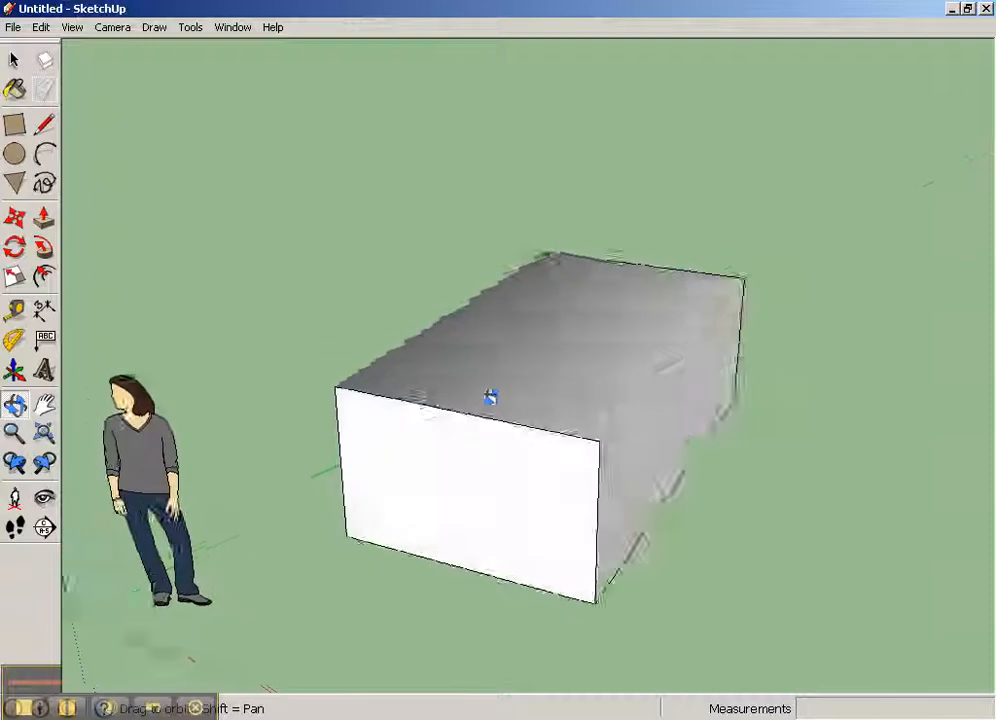
left_click_drag(490, 398, 520, 424)
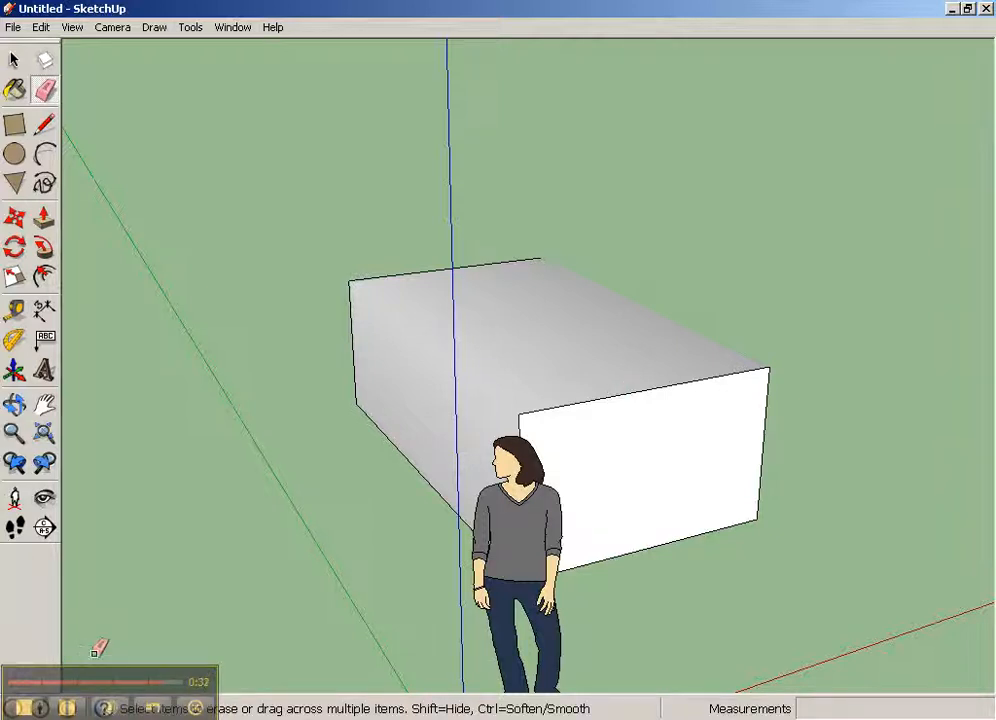
mouse_move(528, 414)
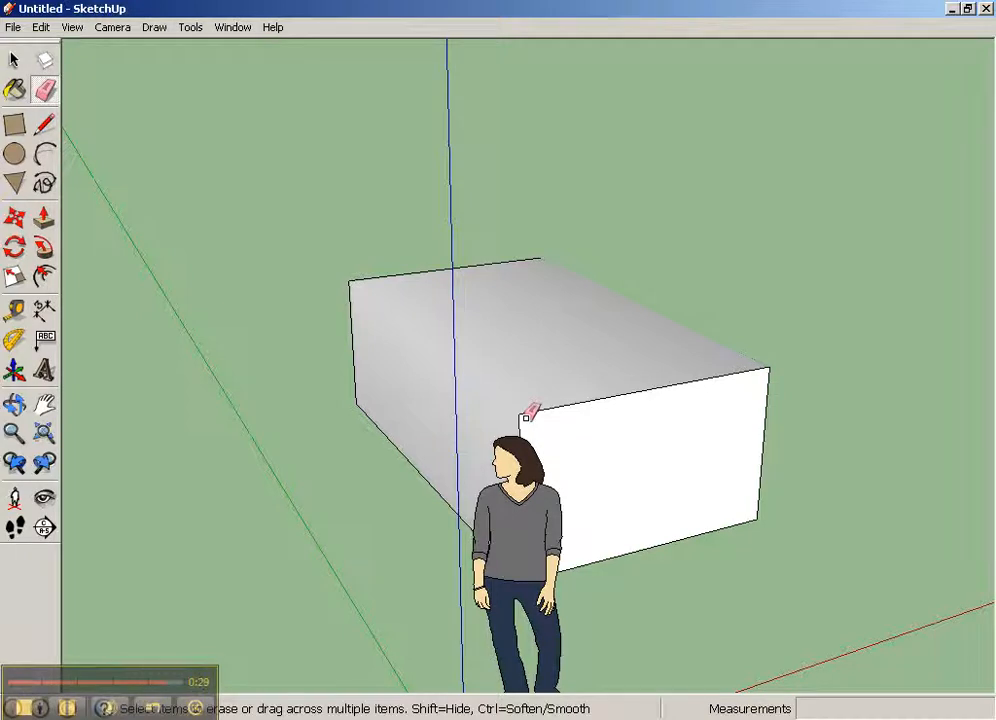